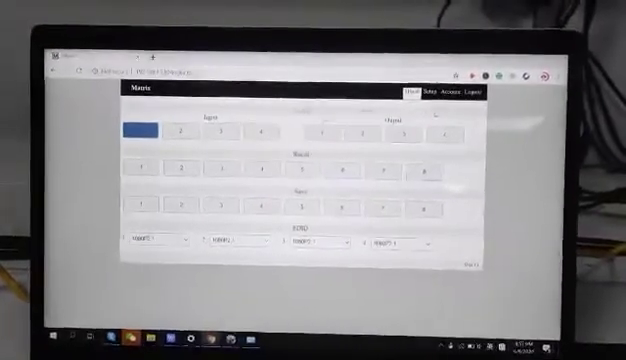
Step: Switch from the routing page to the Setup page with IP address, subnet mask, gateway and MAC fields
{"action": "left_click", "coordinate": [428, 96]}
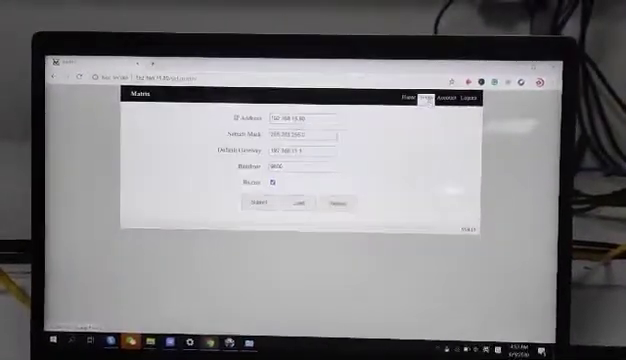